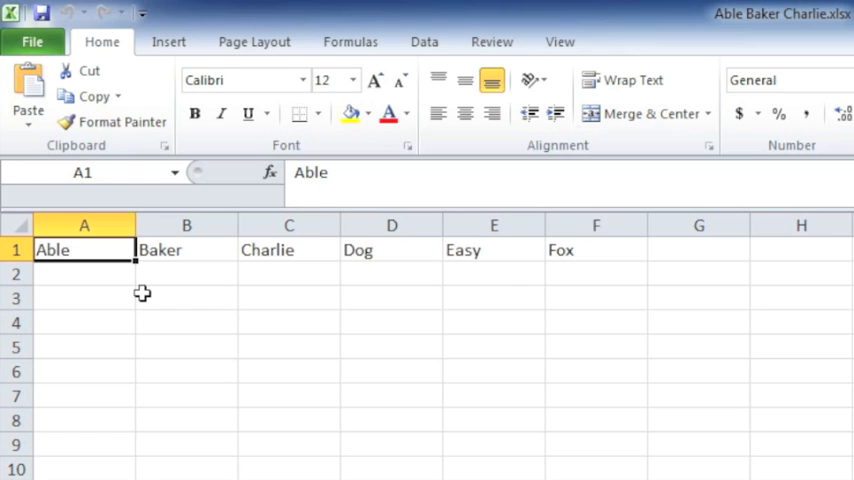
{"action": "mouse_move", "coordinate": [100, 262]}
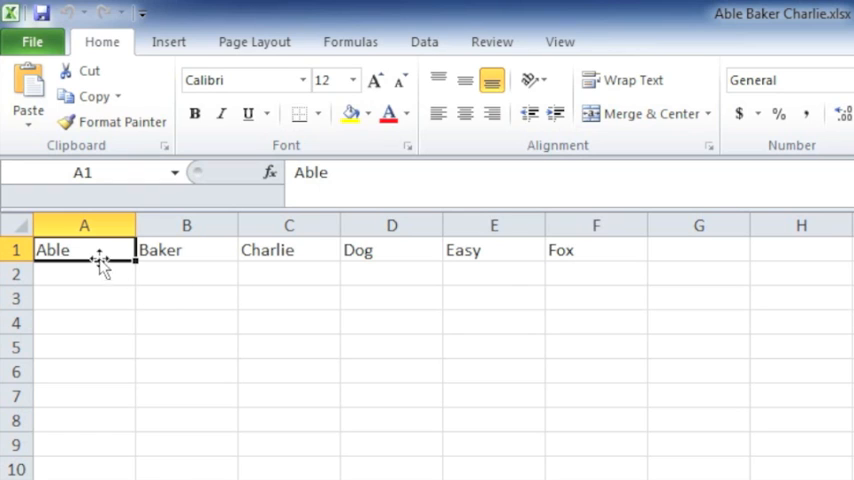
Select the Charlie and Dog cells, C1:D1
{"action": "left_click", "coordinate": [289, 250]}
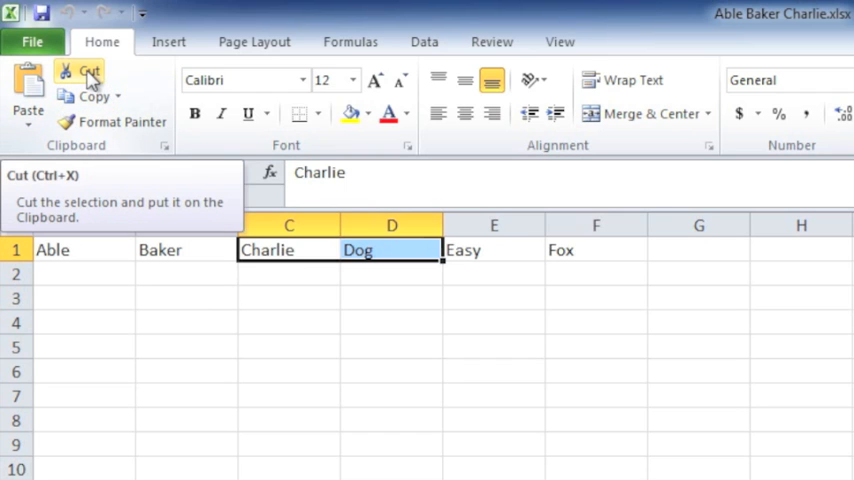
Cut Charlie and Dog, pick A1 as the insertion point, and reach the Insert options
{"action": "left_click", "coordinate": [89, 75]}
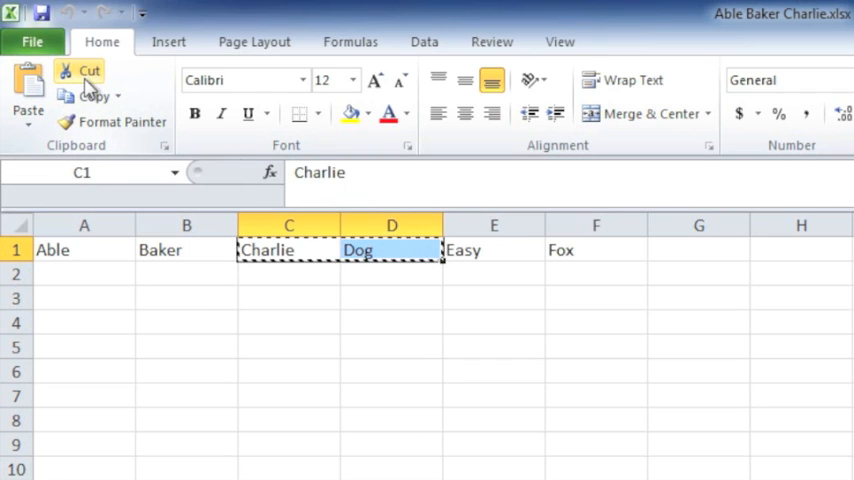
{"action": "mouse_move", "coordinate": [78, 250]}
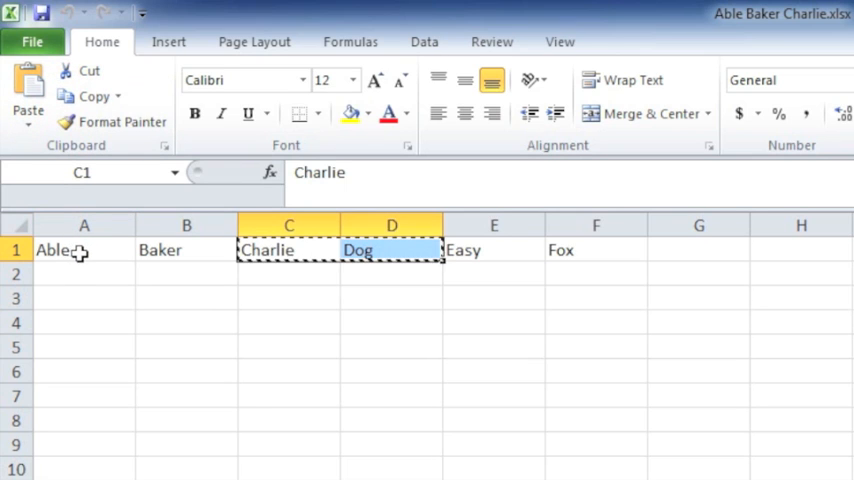
{"action": "left_click", "coordinate": [84, 250]}
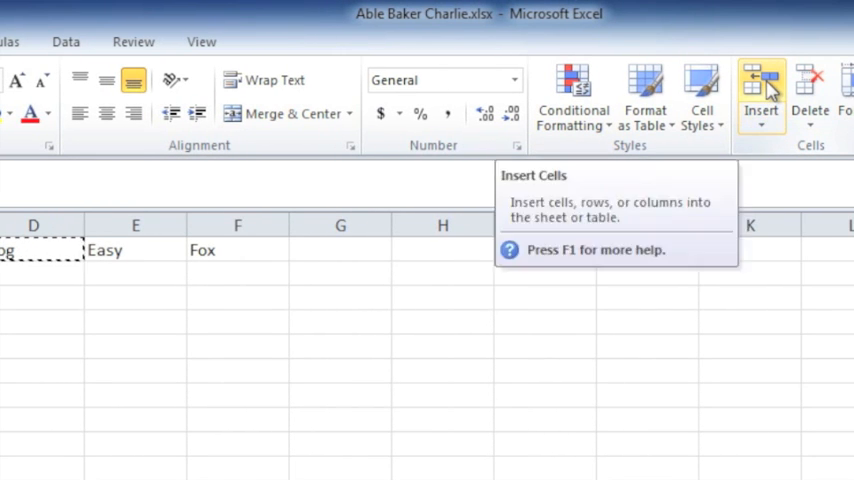
{"action": "left_click", "coordinate": [761, 125]}
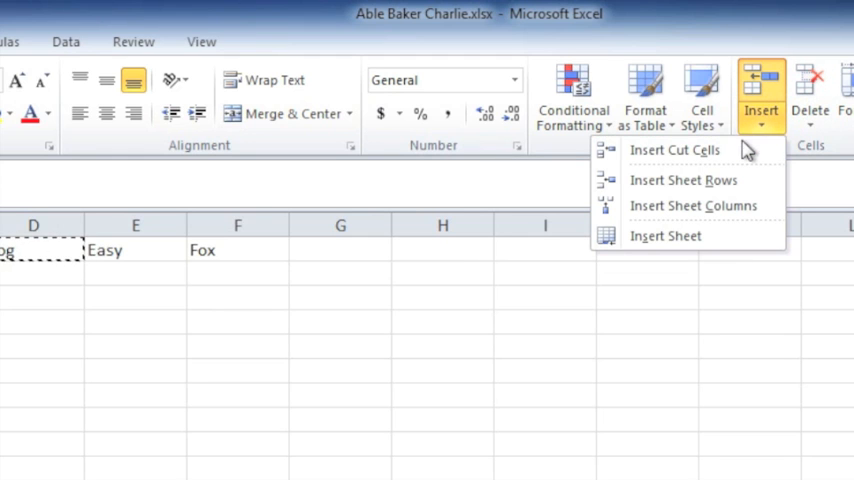
{"action": "mouse_move", "coordinate": [675, 150]}
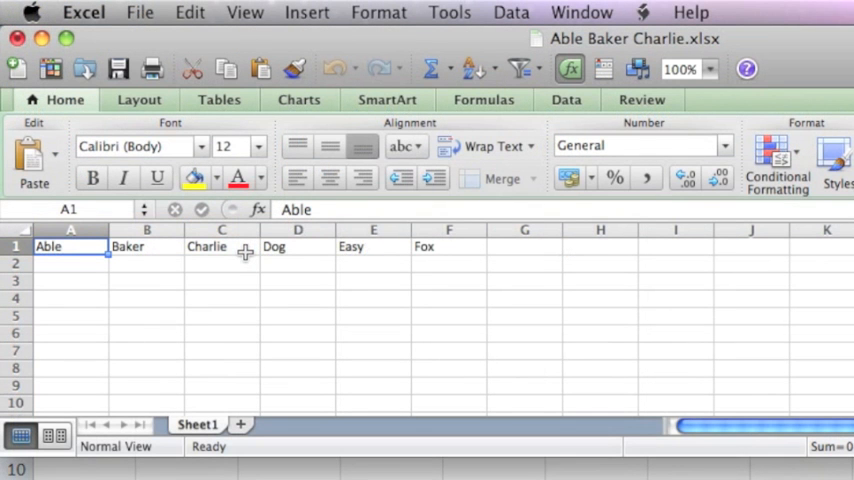
{"action": "mouse_move", "coordinate": [200, 248]}
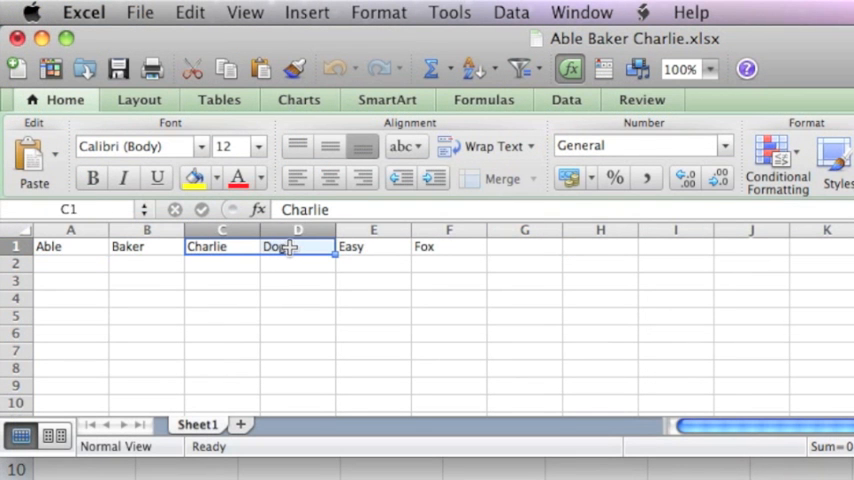
Cut Charlie and Dog via the Edit menu and insert them ahead of Able
{"action": "left_click", "coordinate": [189, 12]}
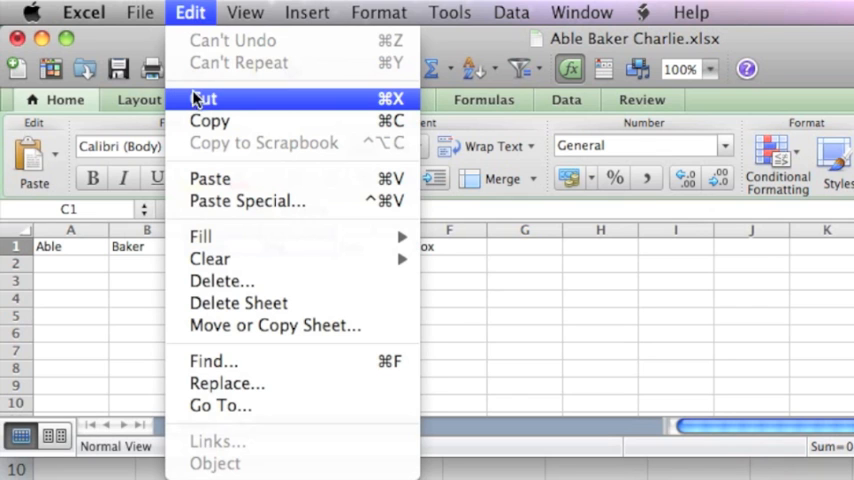
{"action": "left_click", "coordinate": [202, 98]}
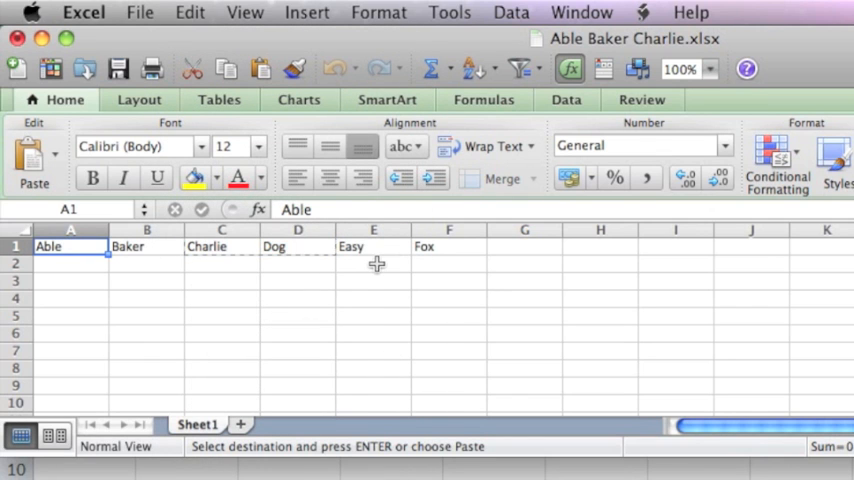
{"action": "left_click", "coordinate": [307, 12]}
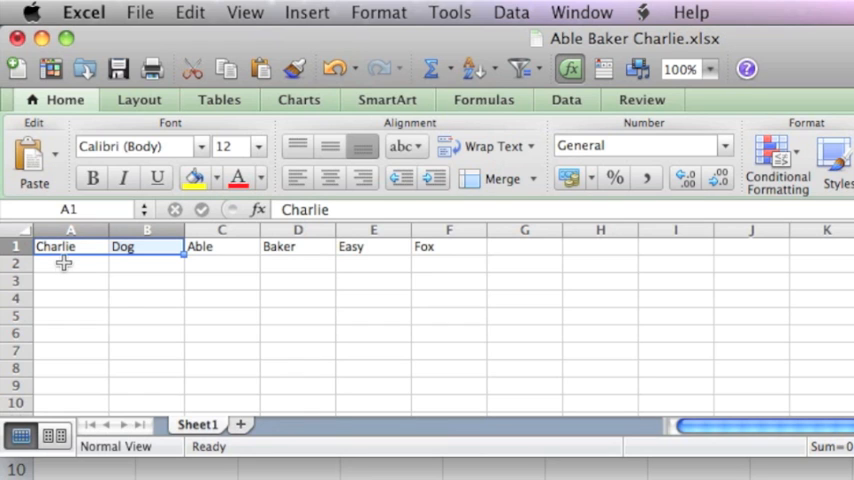
Copy A1:F1 via Edit > Copy and bring up paste variations for A2
{"action": "left_click_drag", "start_coordinate": [56, 246], "coordinate": [210, 246]}
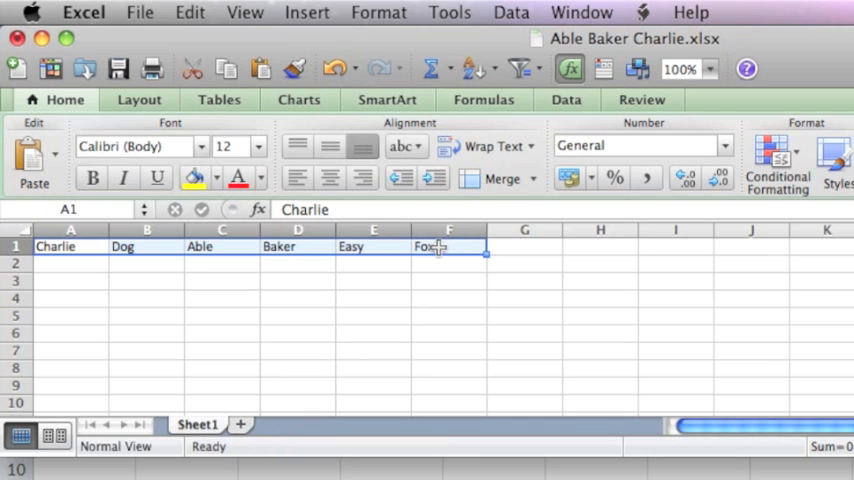
{"action": "mouse_move", "coordinate": [103, 260]}
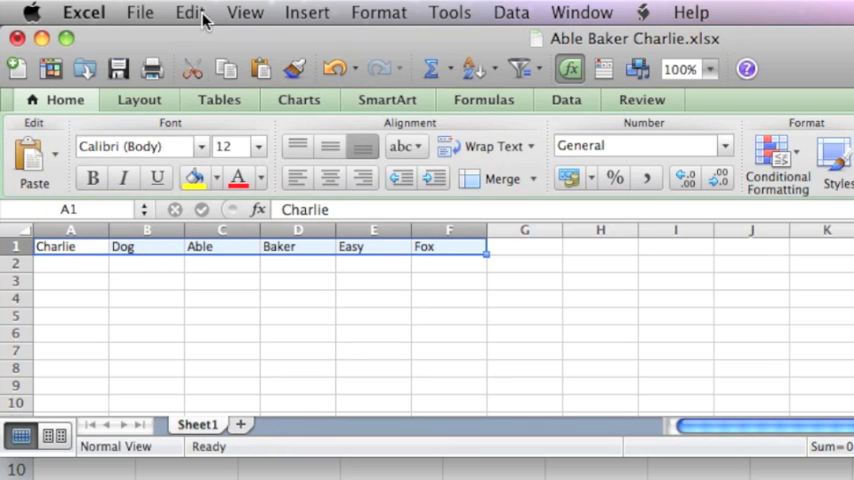
{"action": "left_click", "coordinate": [189, 12]}
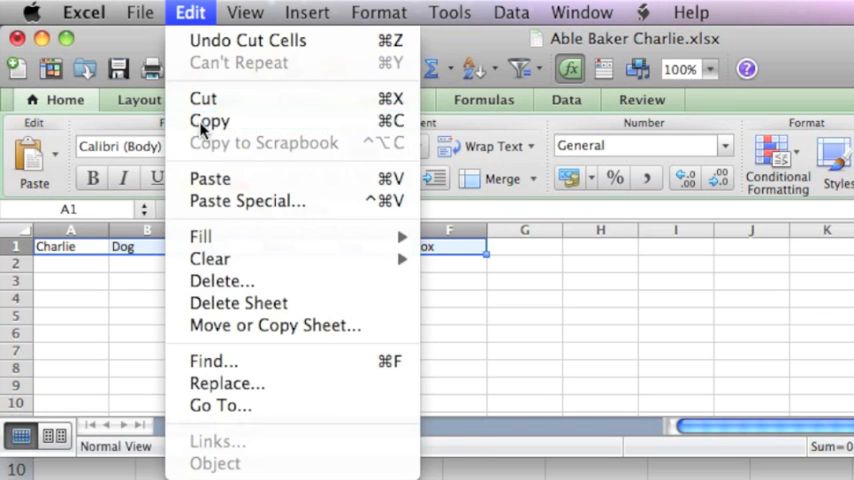
{"action": "left_click", "coordinate": [209, 120]}
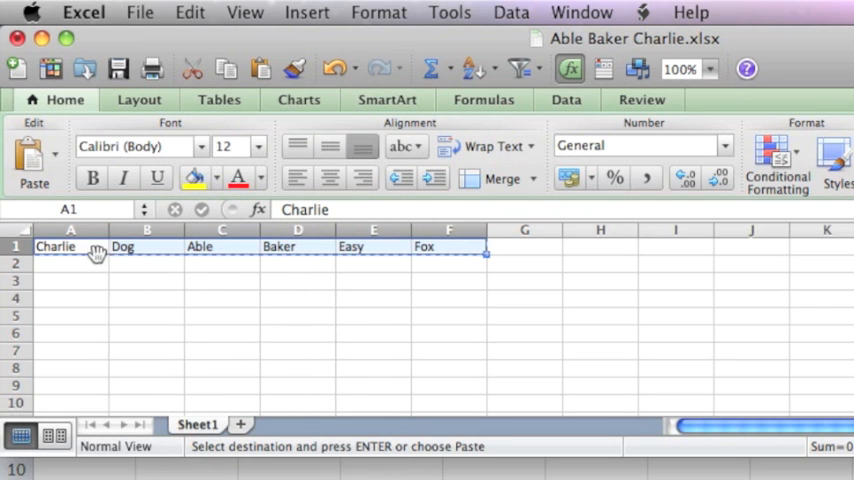
{"action": "left_click", "coordinate": [70, 262]}
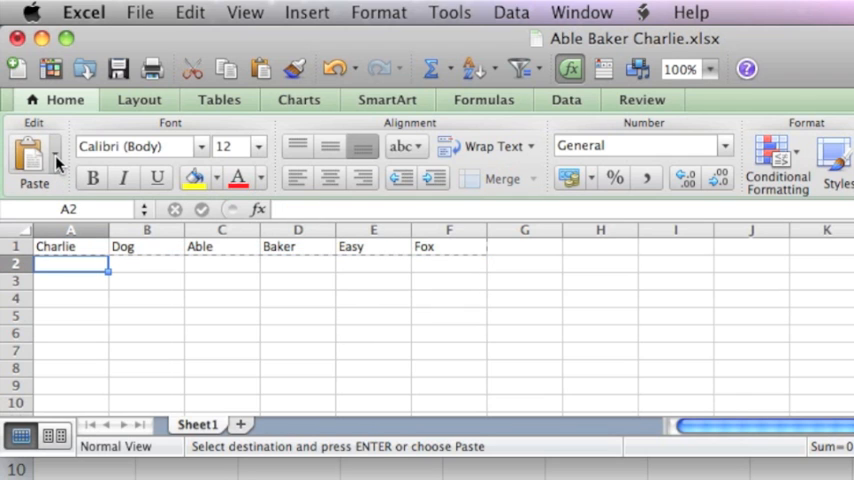
{"action": "left_click", "coordinate": [55, 165]}
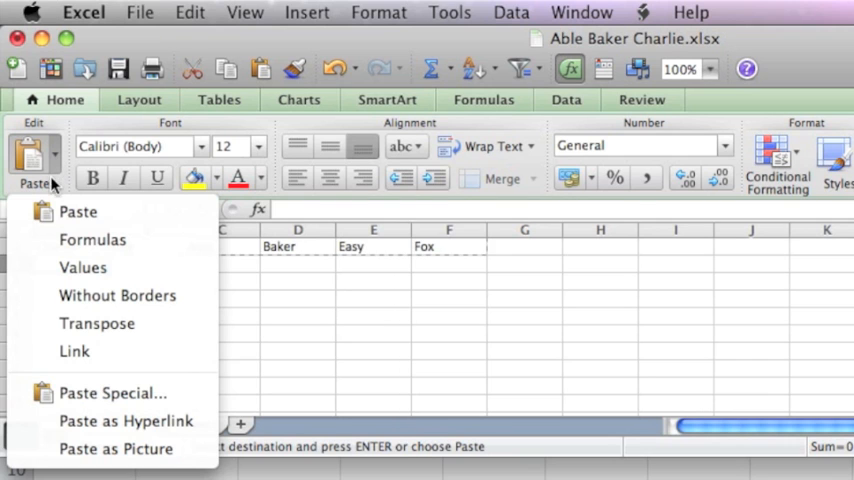
{"action": "mouse_move", "coordinate": [97, 323]}
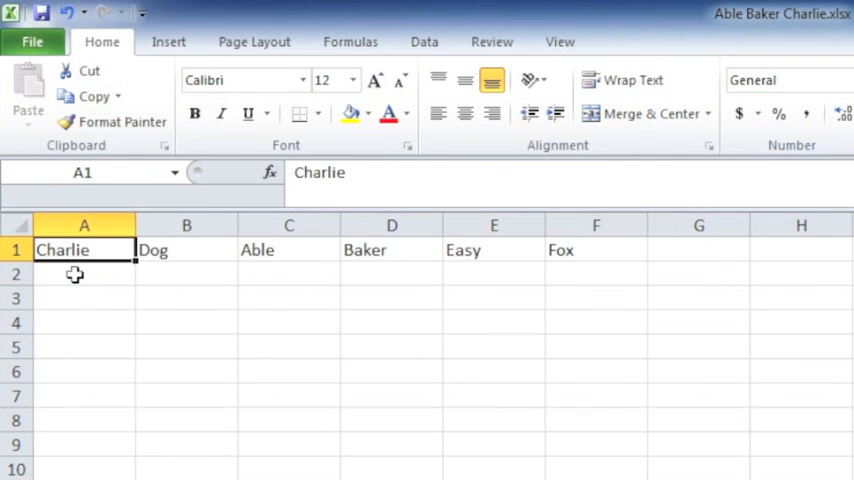
{"action": "mouse_move", "coordinate": [76, 250]}
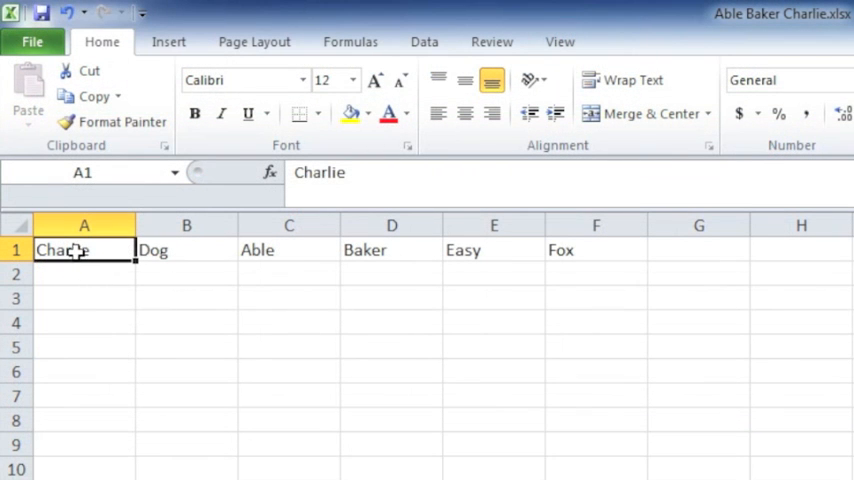
Copy the names in A1:F1 and select A2 as the destination
{"action": "left_click_drag", "start_coordinate": [84, 250], "coordinate": [596, 250]}
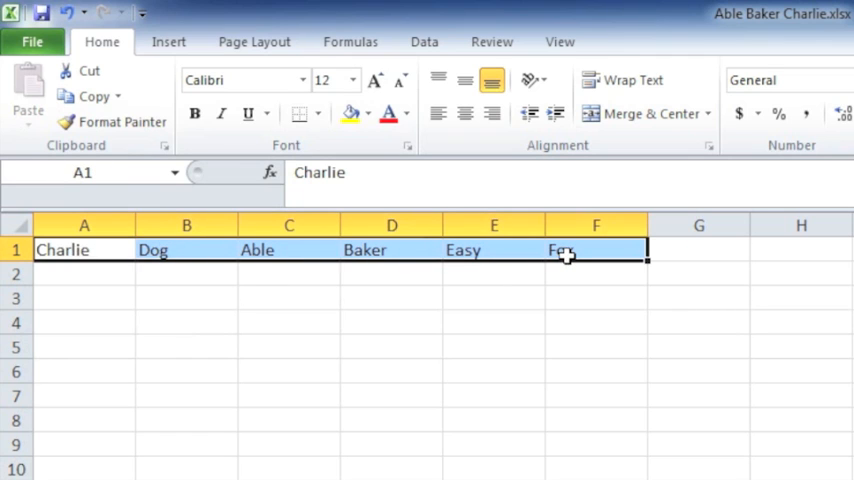
{"action": "mouse_move", "coordinate": [89, 96]}
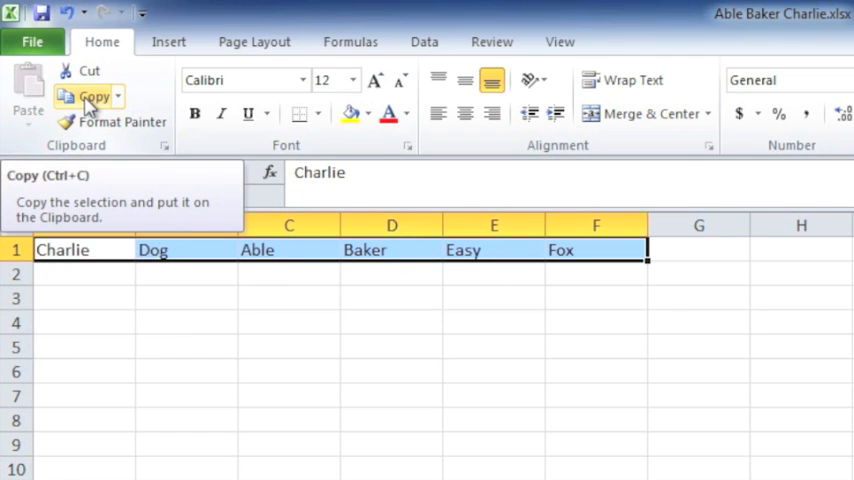
{"action": "left_click", "coordinate": [90, 96]}
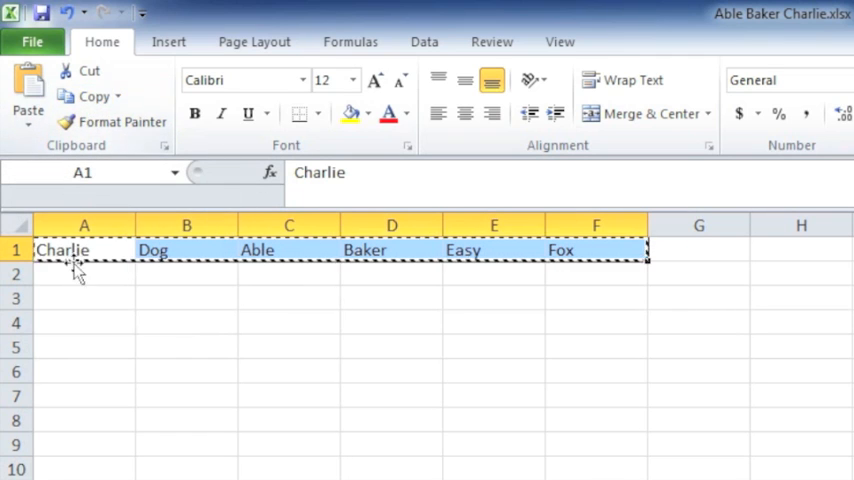
{"action": "left_click", "coordinate": [84, 273]}
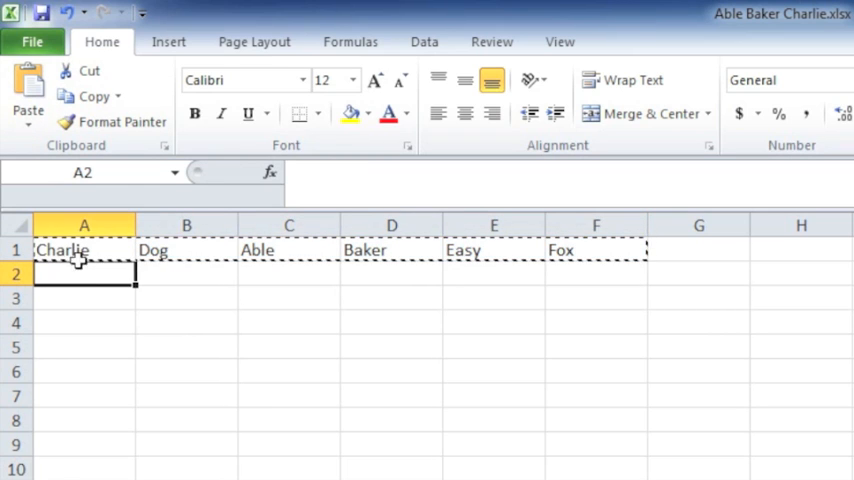
{"action": "mouse_move", "coordinate": [28, 95]}
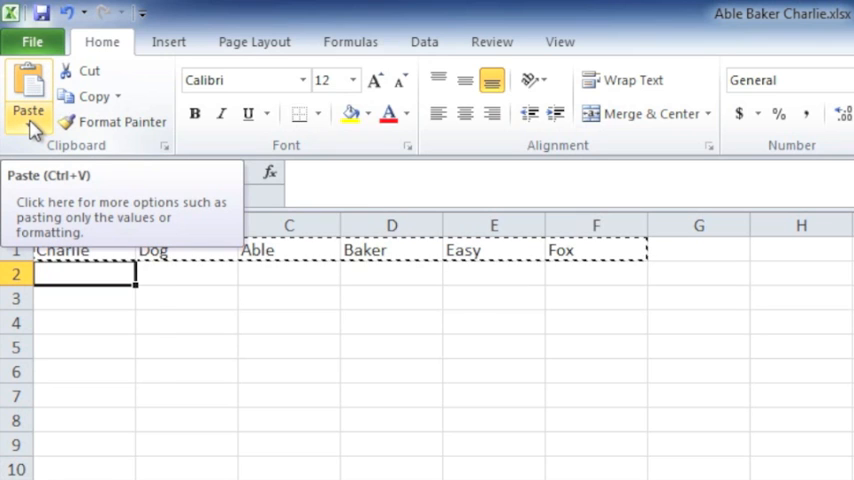
Paste with the Transpose option so Charlie through Fox fill A2:A7
{"action": "left_click", "coordinate": [28, 120]}
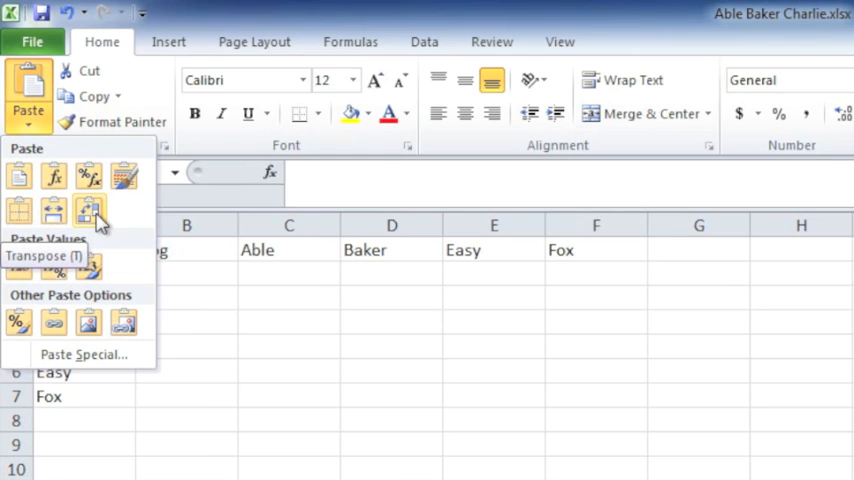
{"action": "left_click", "coordinate": [88, 210]}
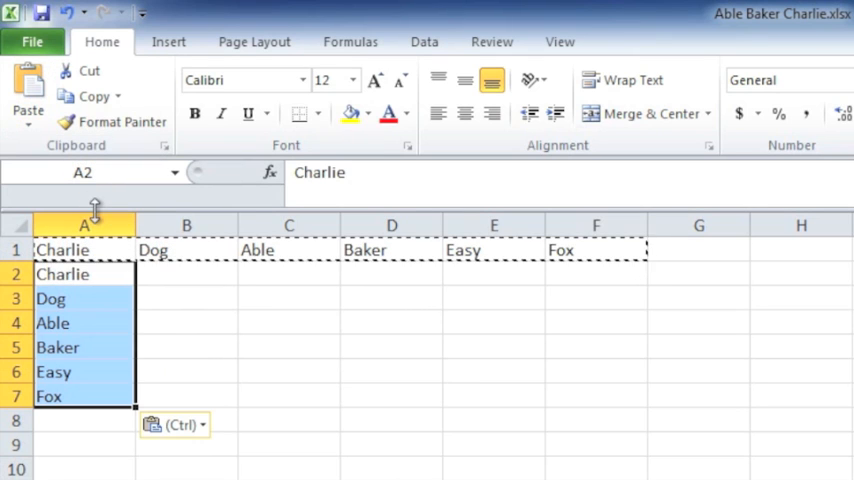